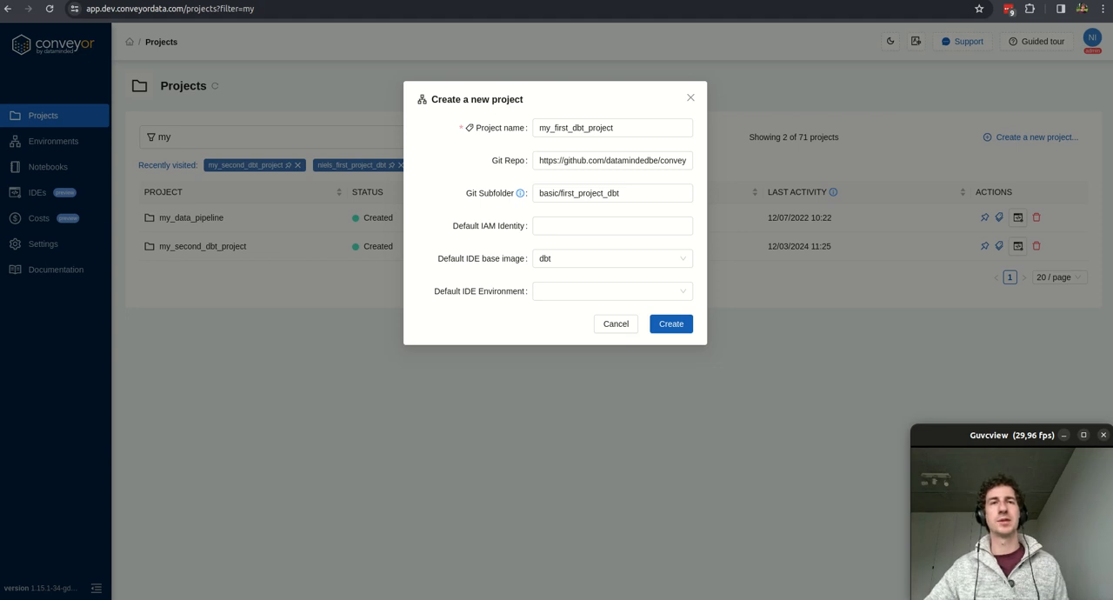
pyautogui.moveTo(448, 496)
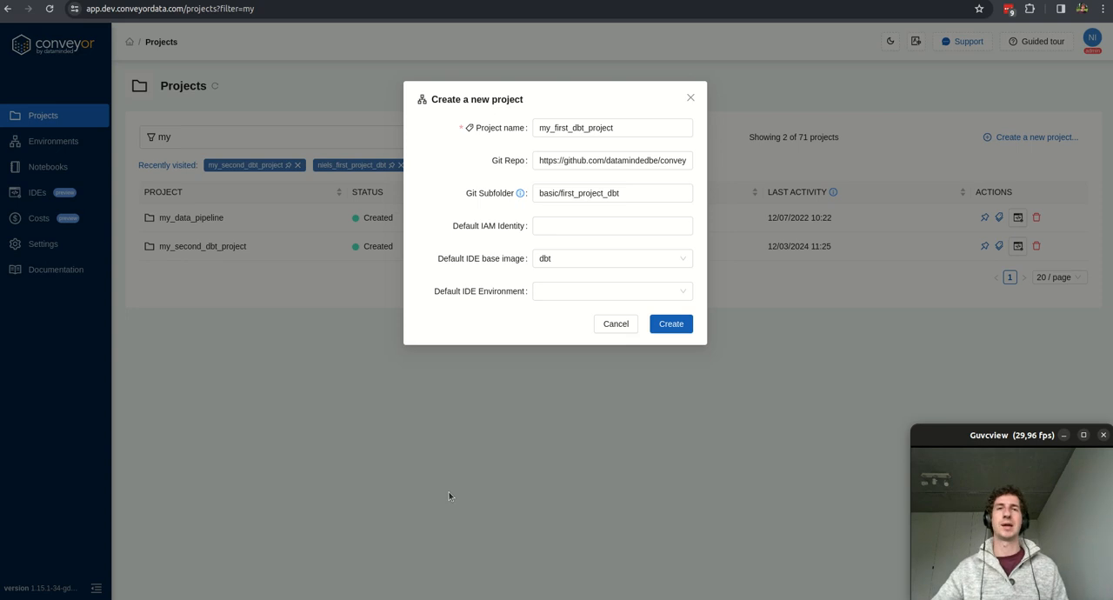
pyautogui.moveTo(487, 446)
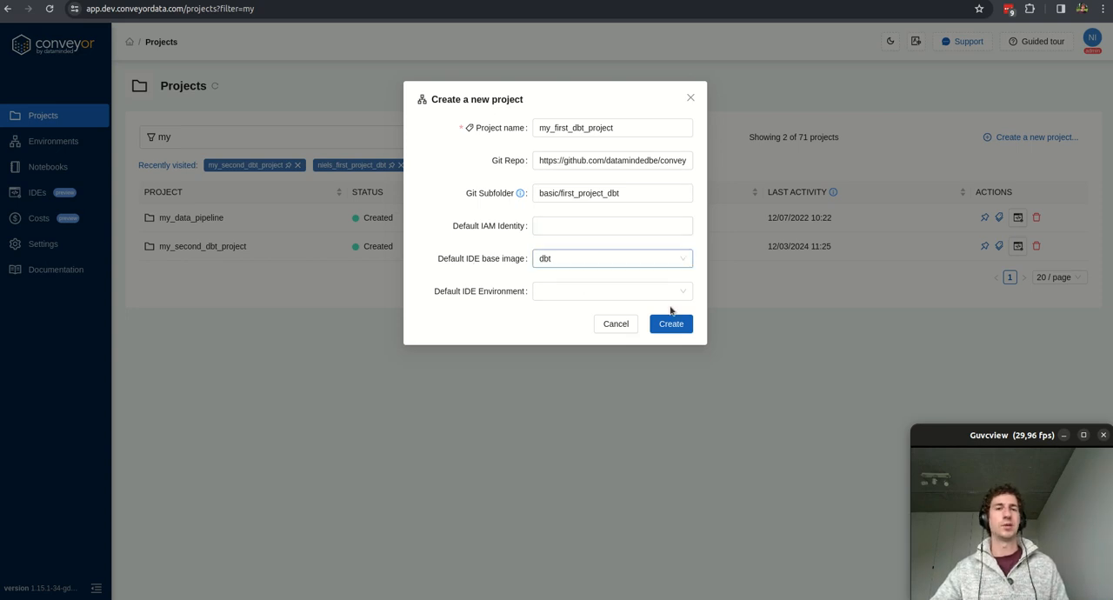
# Create the my_first_dbt_project dbt project from the new project dialog
pyautogui.click(671, 324)
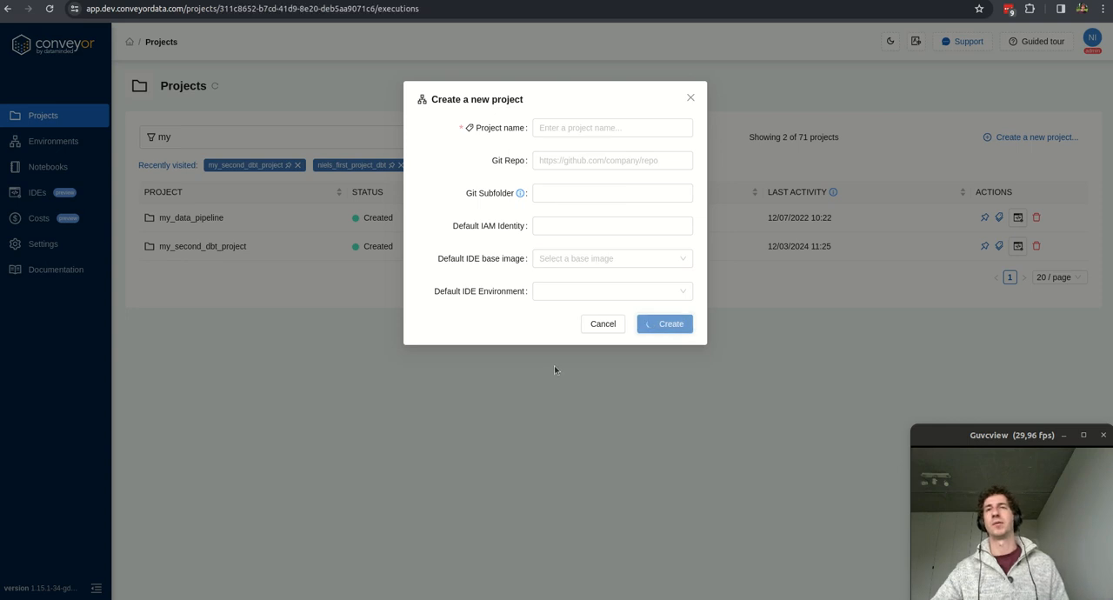
pyautogui.click(664, 323)
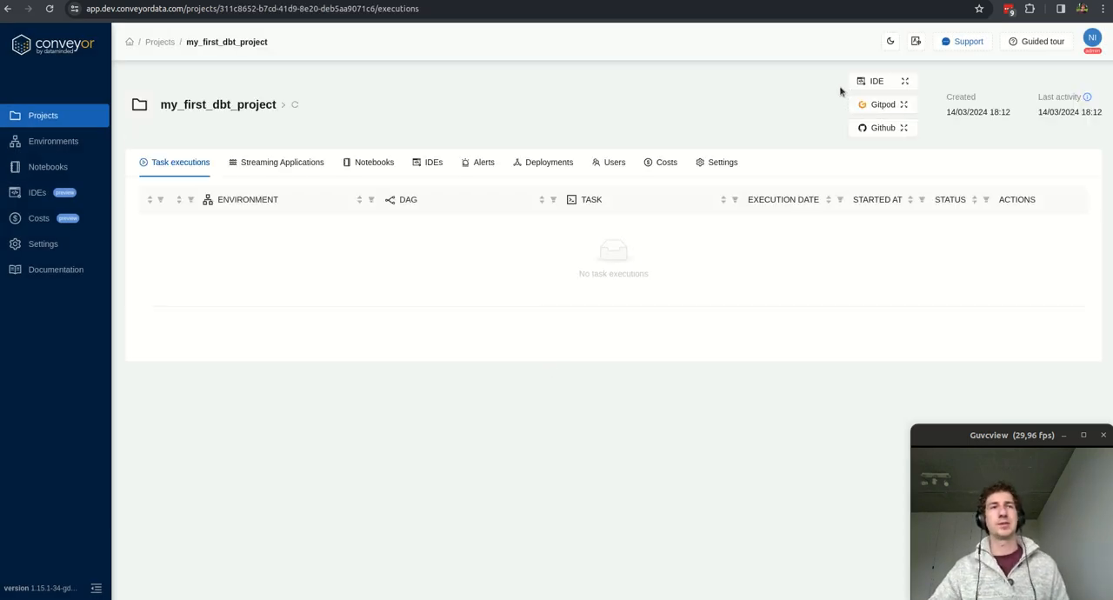
# Launch a new IDE for the project in the dev environment
pyautogui.click(877, 80)
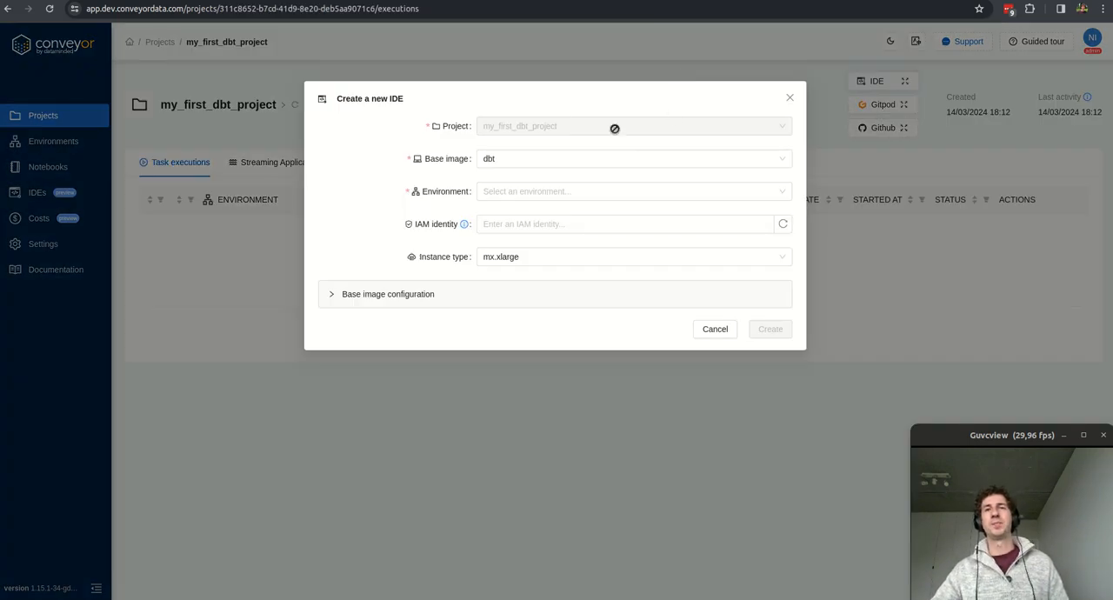
pyautogui.click(633, 192)
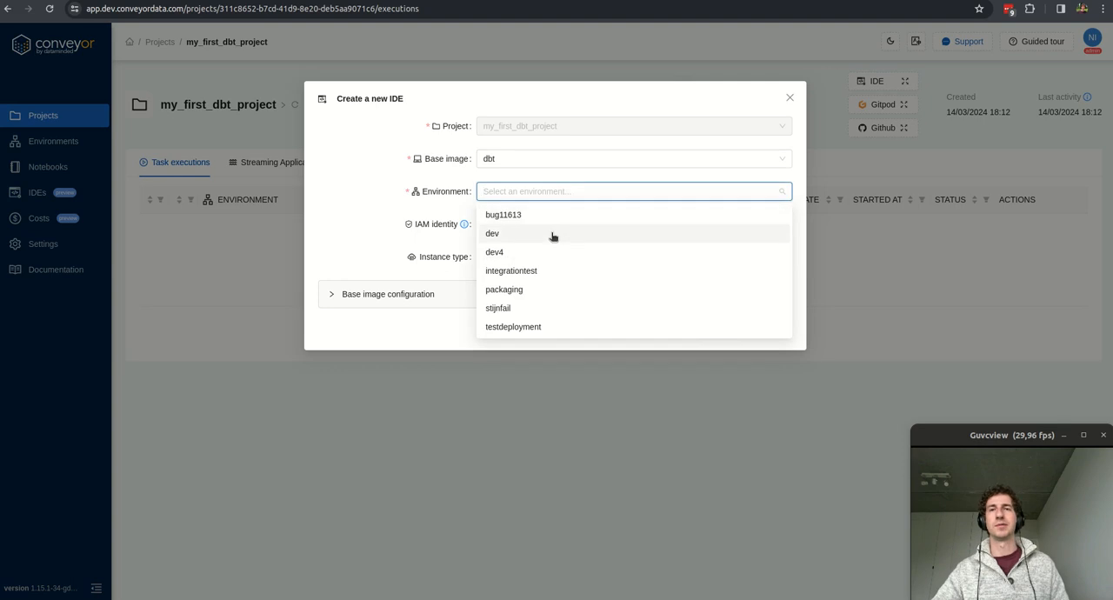
pyautogui.click(492, 233)
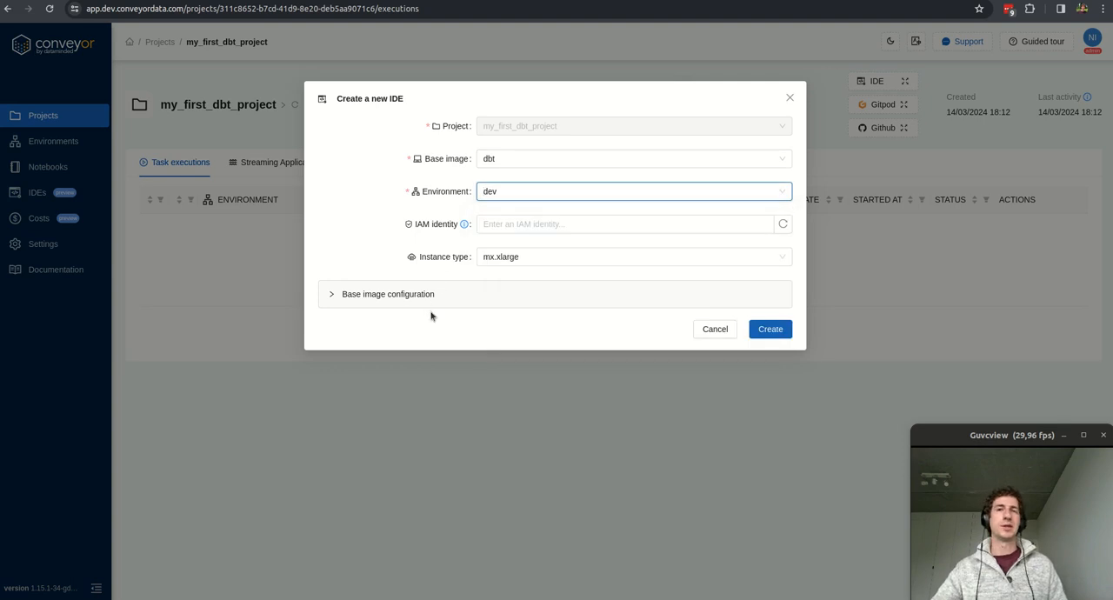
pyautogui.click(769, 329)
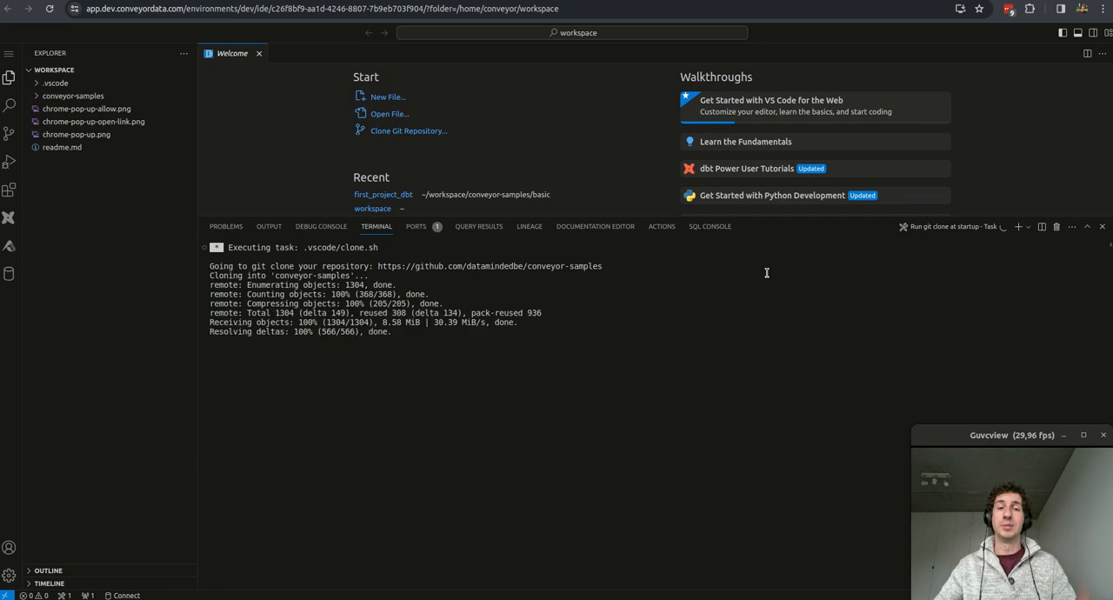
# Load the first_project_dbt folder from Recent and expand its models folder to show the dbt models
pyautogui.click(382, 195)
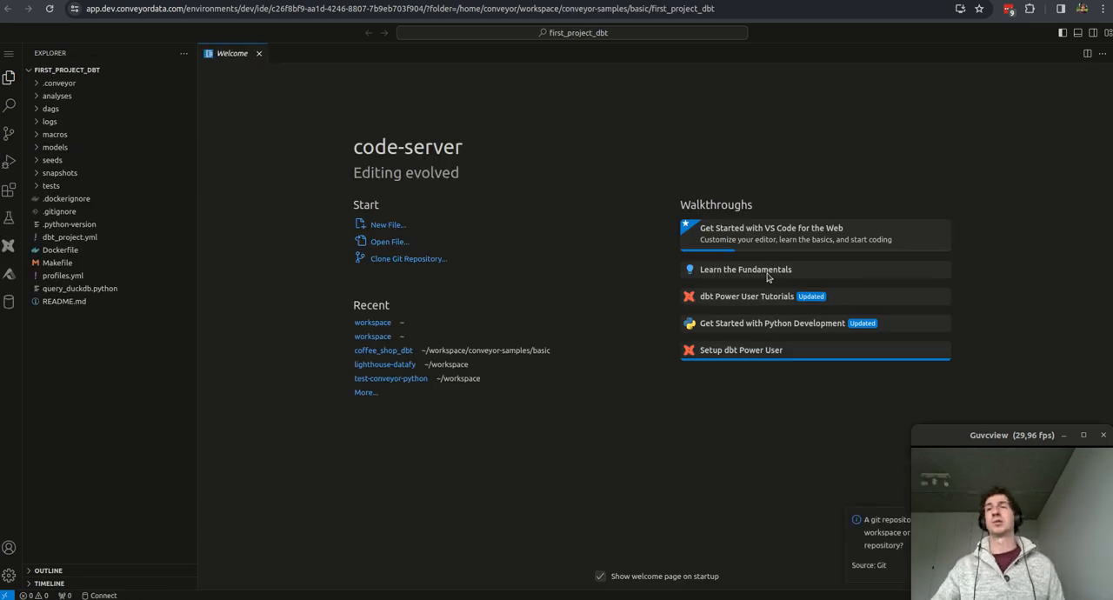
pyautogui.click(55, 146)
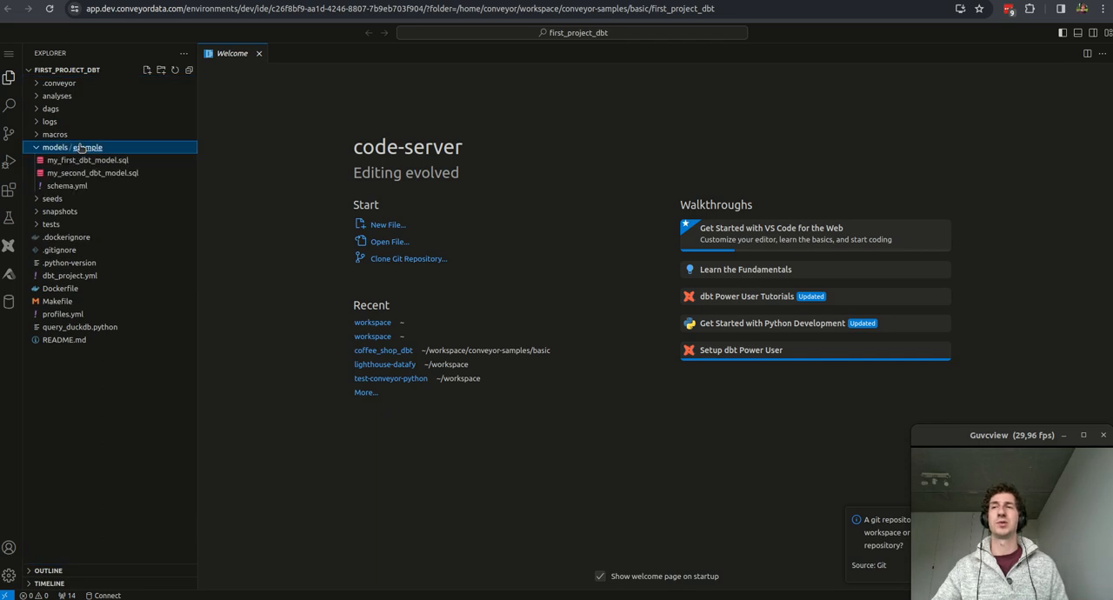
pyautogui.doubleClick(87, 160)
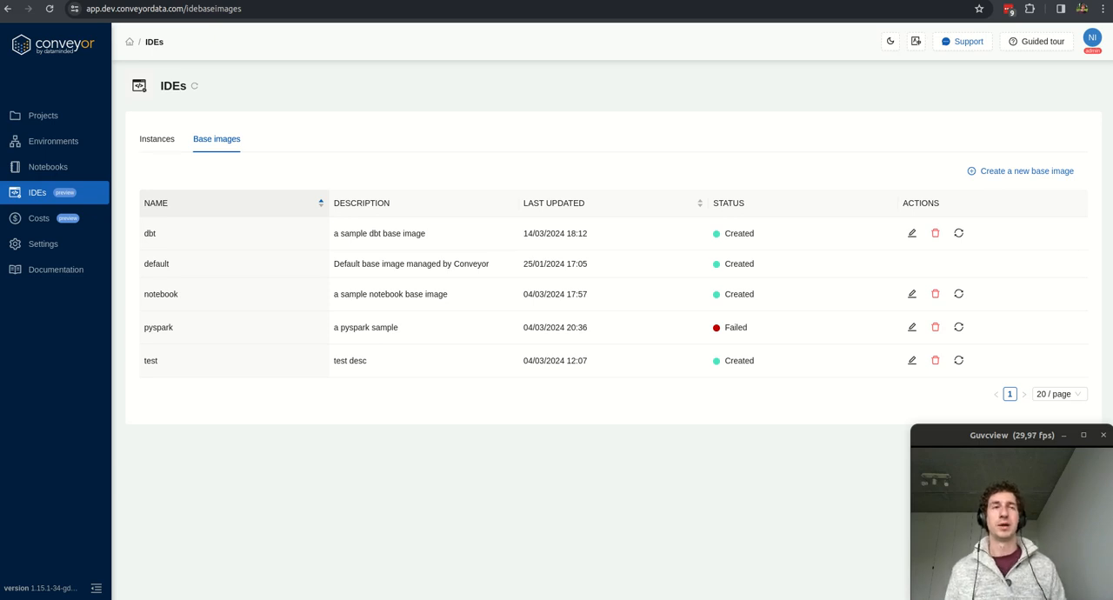
# Edit the dbt base image row to show its VS Code extensions and dbt install build steps
pyautogui.click(912, 233)
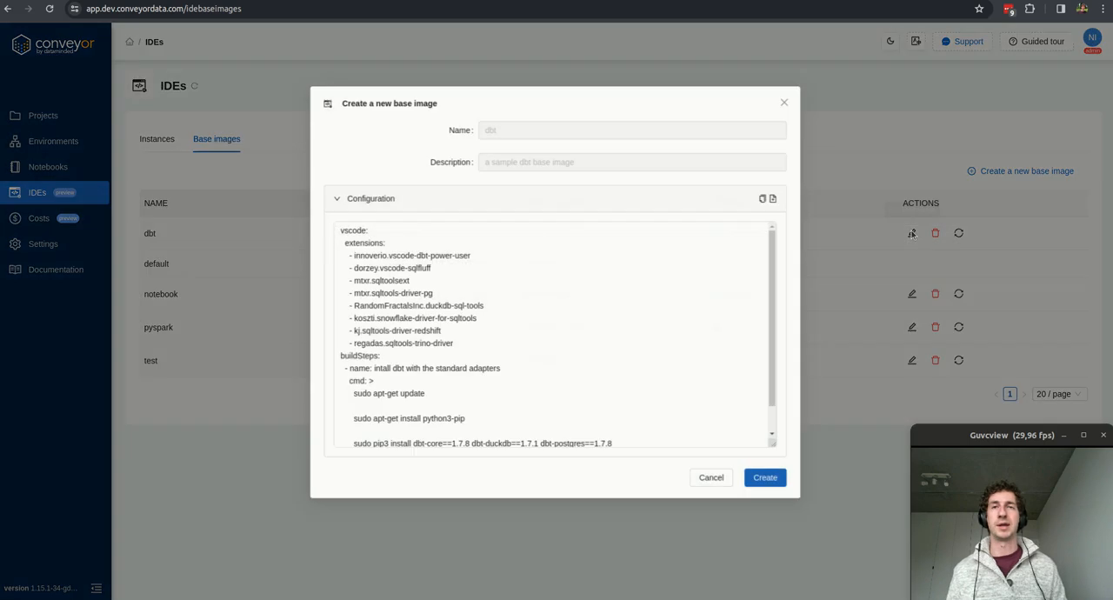